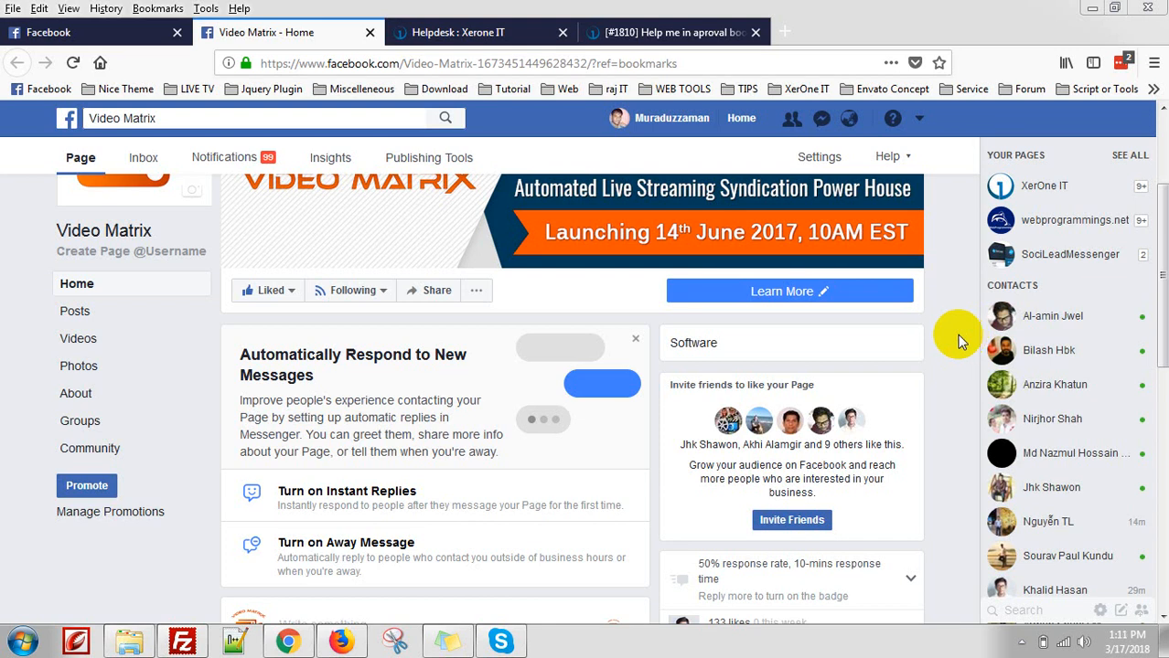
Step: Start editing the Video Matrix page's action button to replace Learn More
scroll(up, 3)
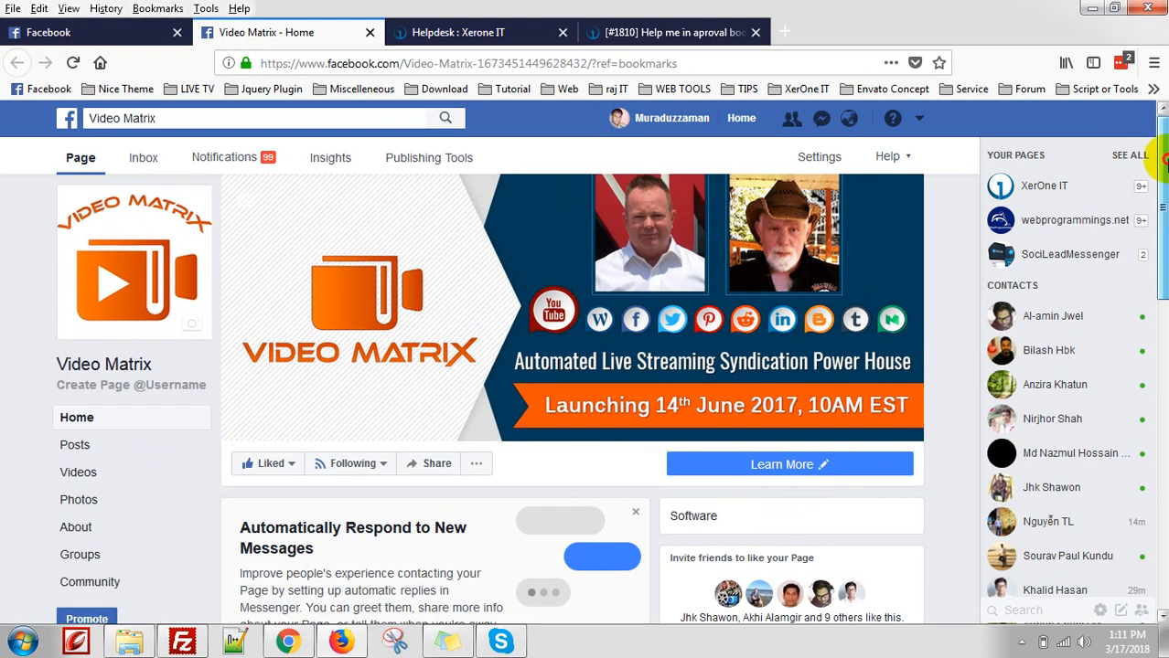
scroll(down, 3)
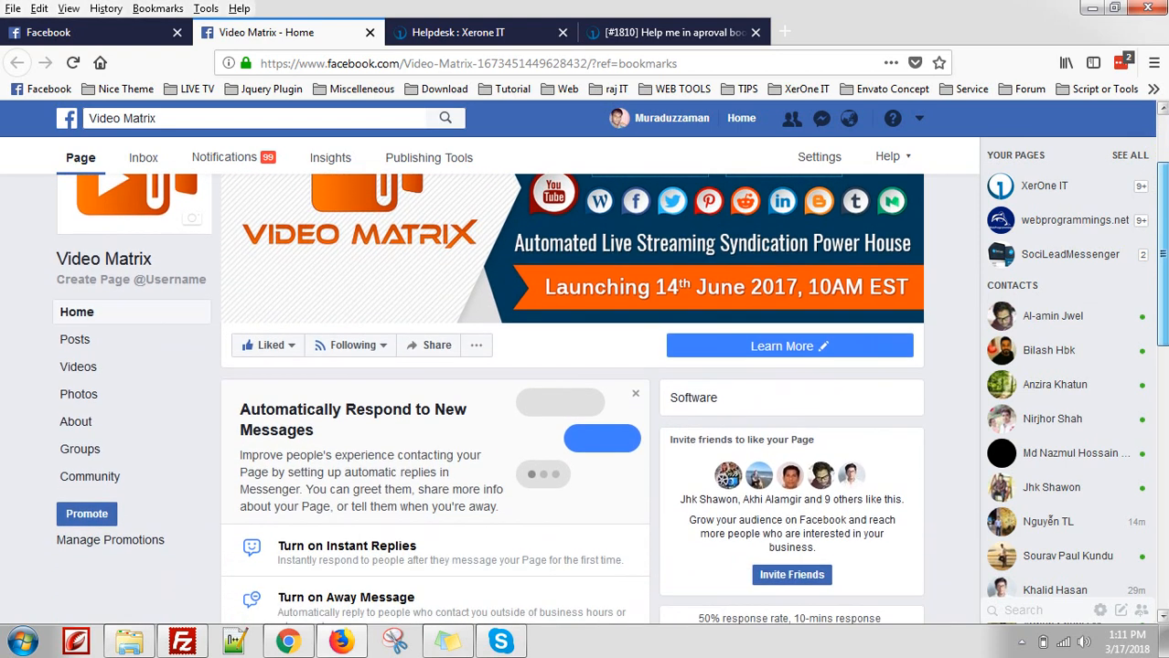
click(790, 345)
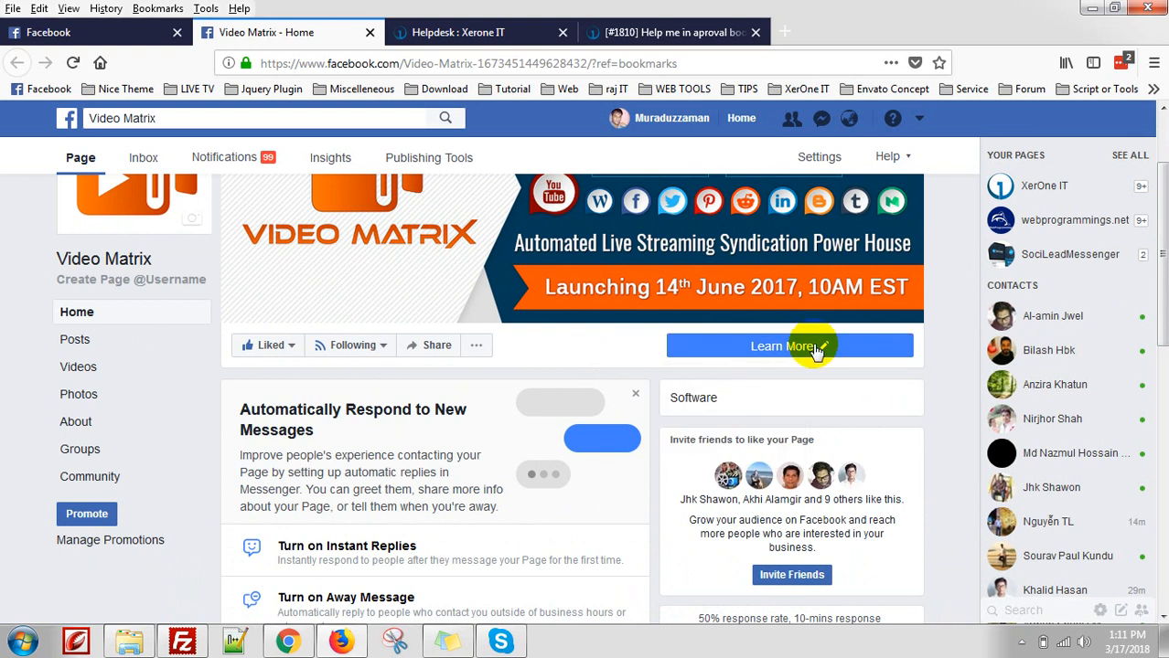
click(788, 346)
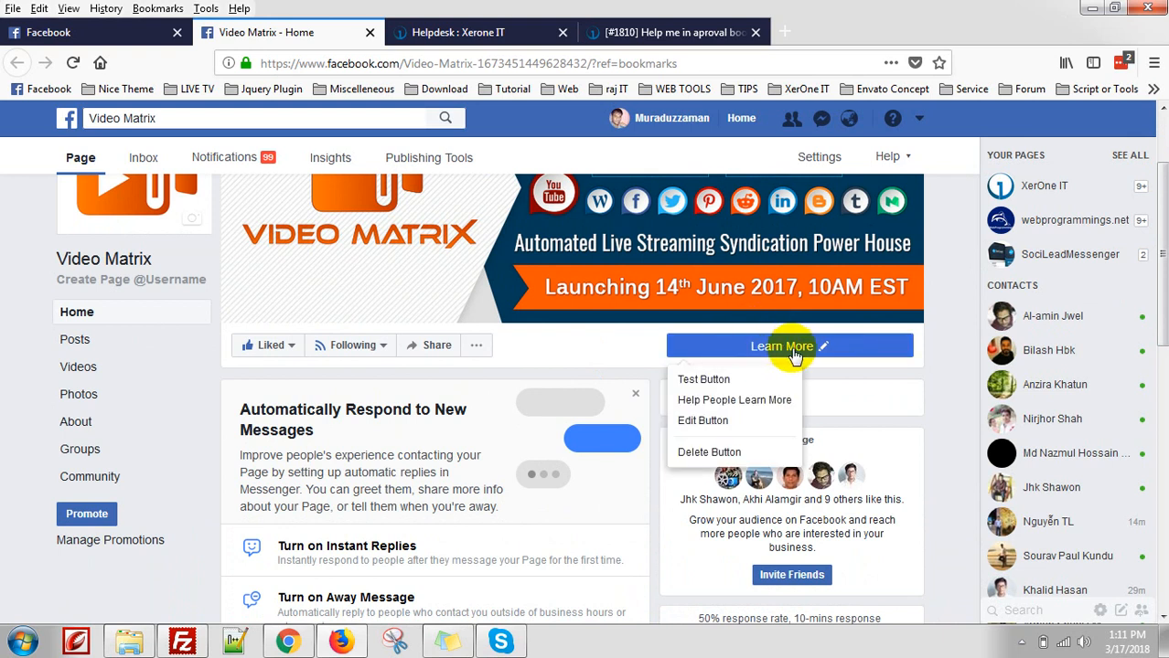
mouse_move(702, 378)
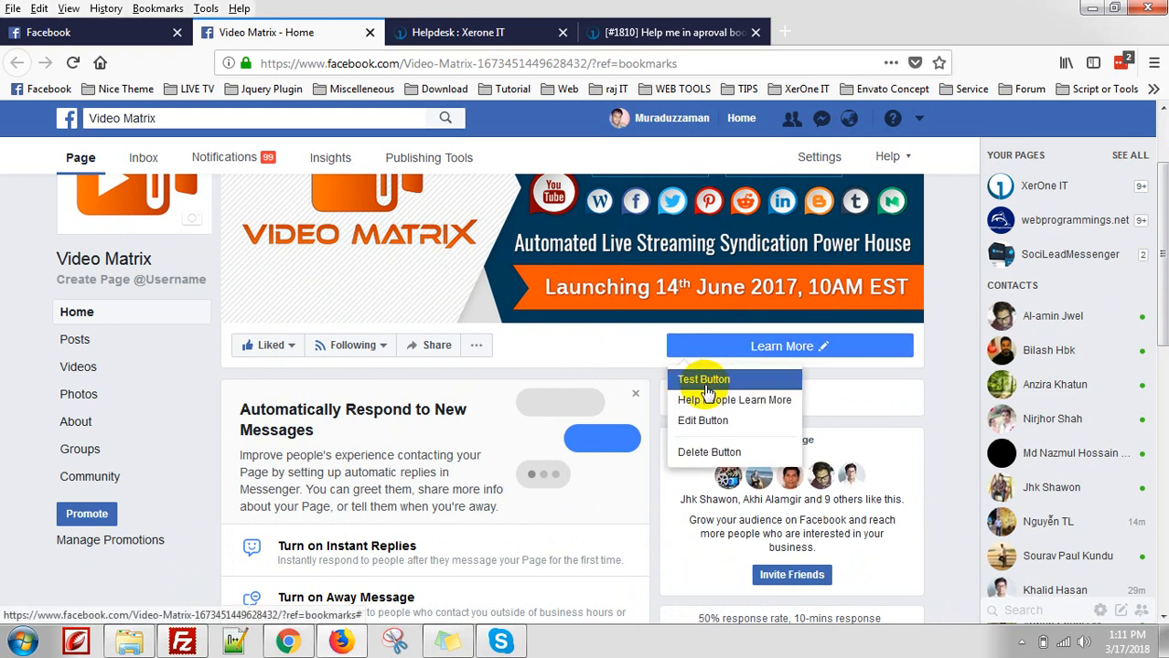
mouse_move(736, 399)
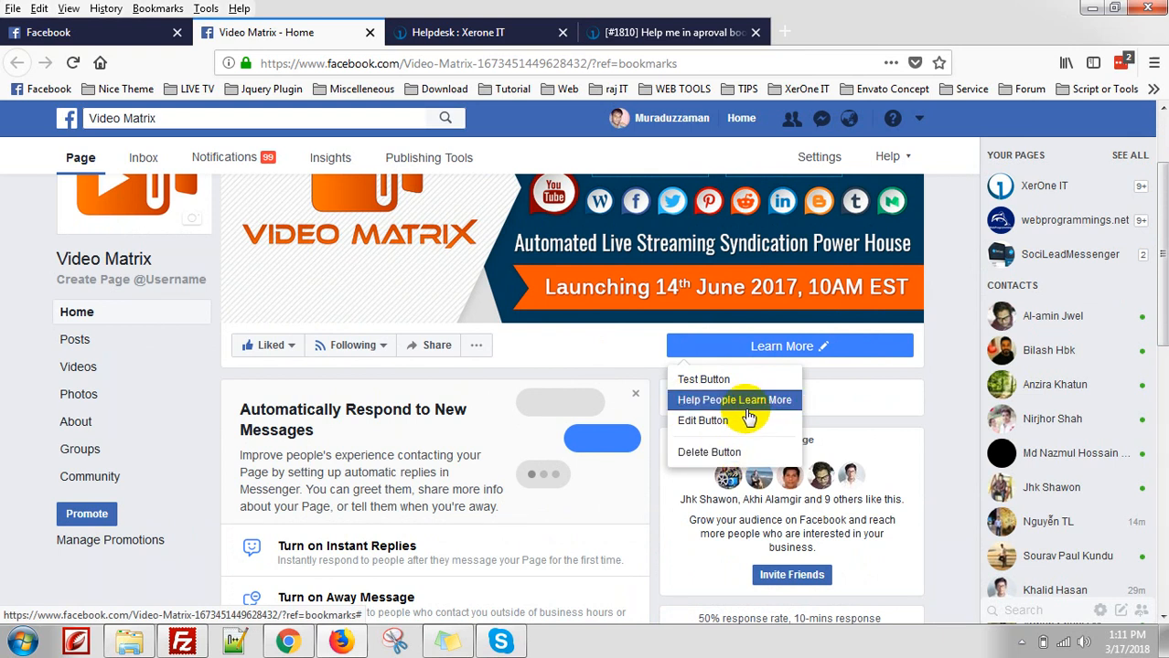
mouse_move(703, 419)
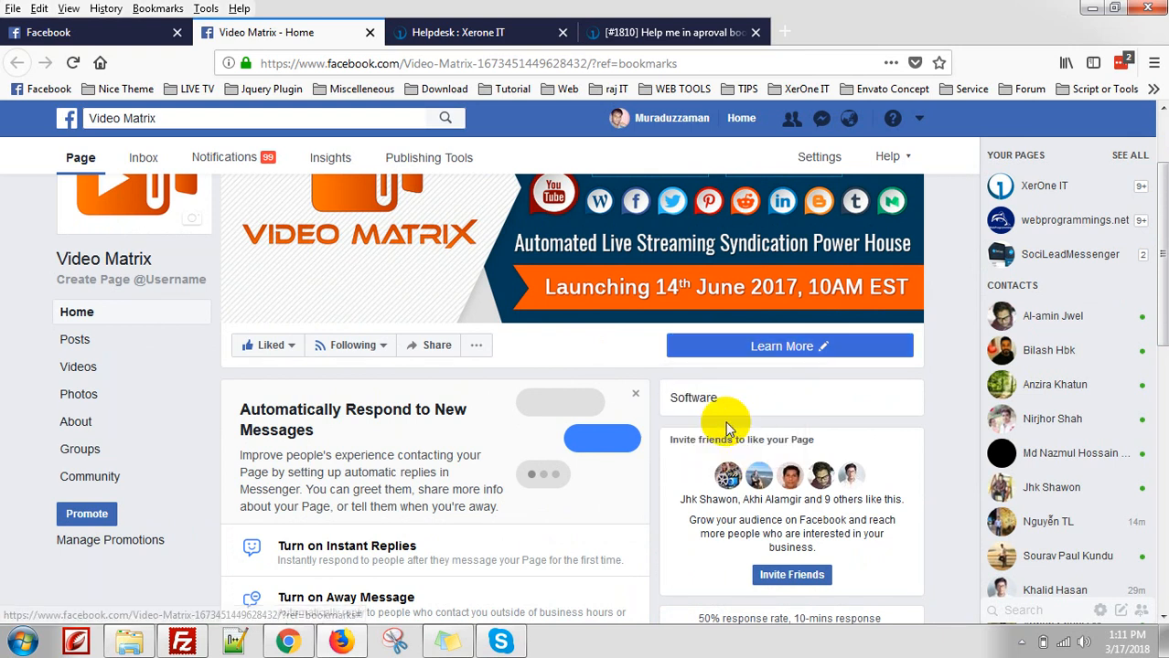
click(783, 346)
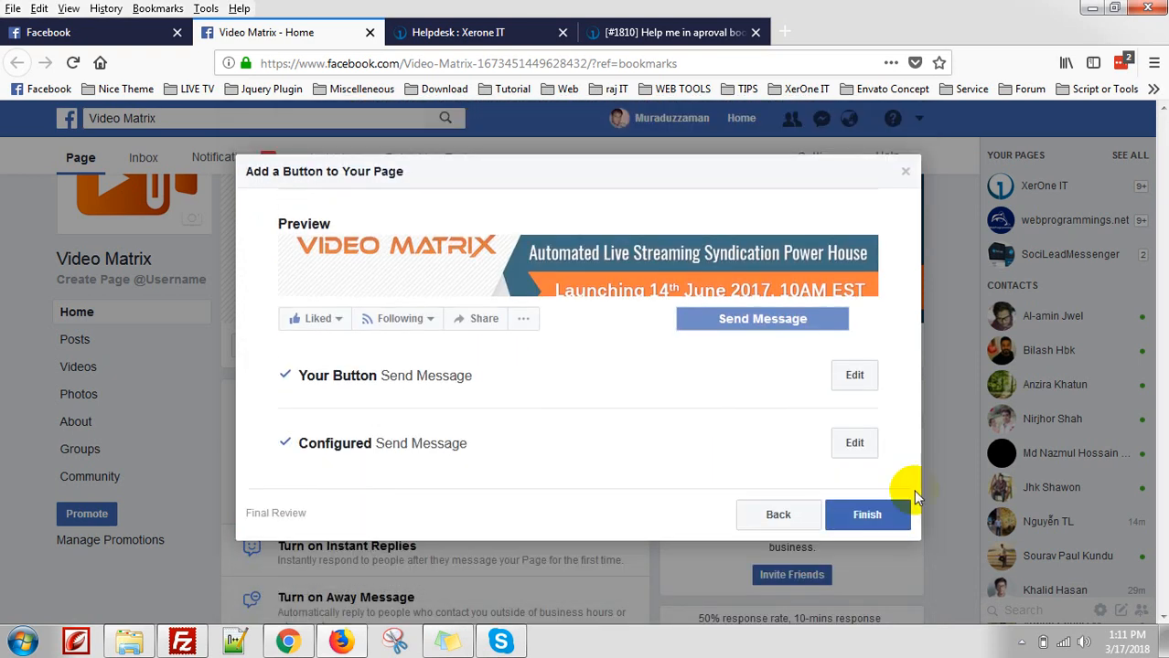
Step: Finish adding the Send Message button and submit its final review
click(867, 514)
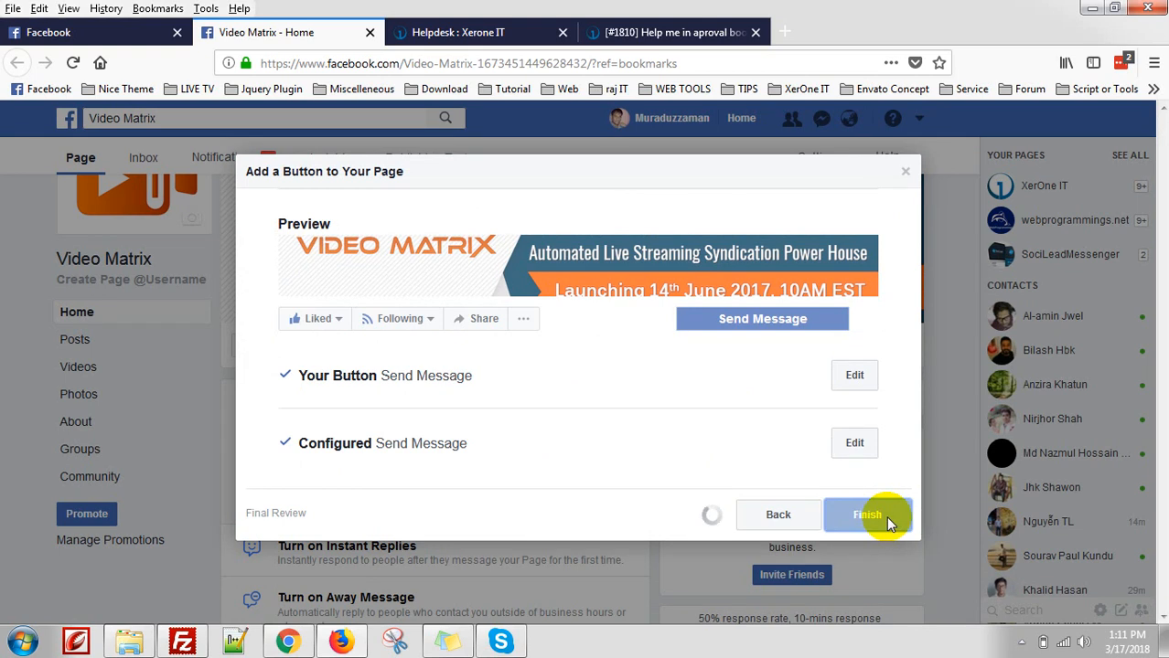
click(866, 514)
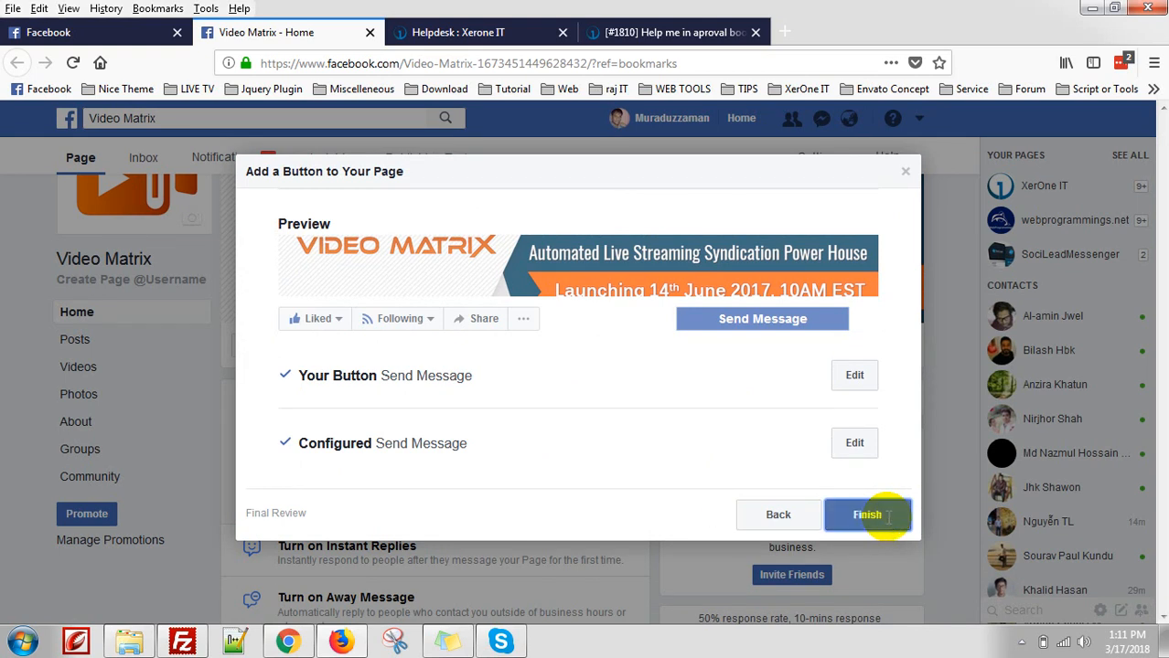
click(867, 514)
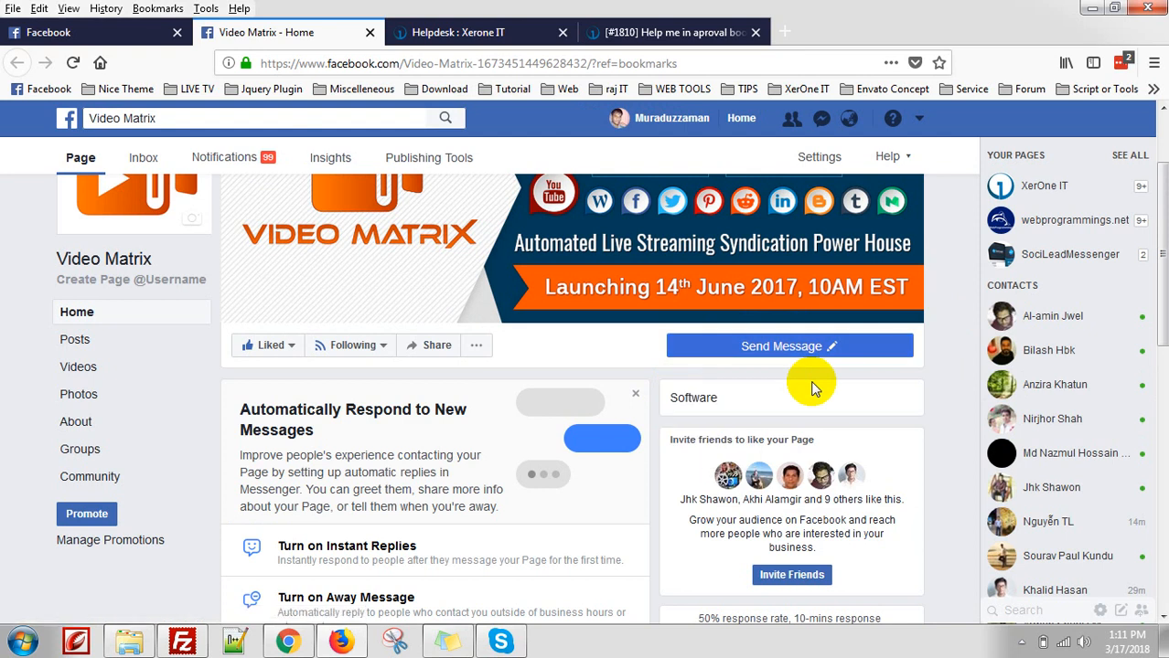
Step: Try the new Send Message button, opening a Messenger chat with Video Matrix
click(790, 346)
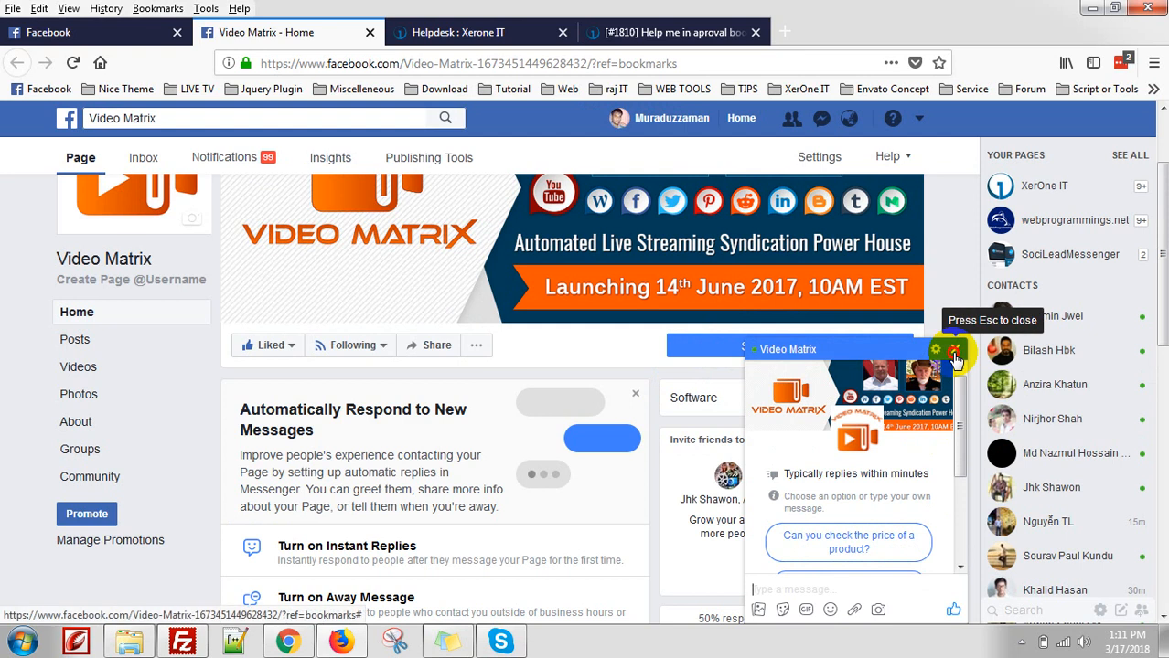
Step: Close the Video Matrix Messenger chat popup to return to the page
click(954, 350)
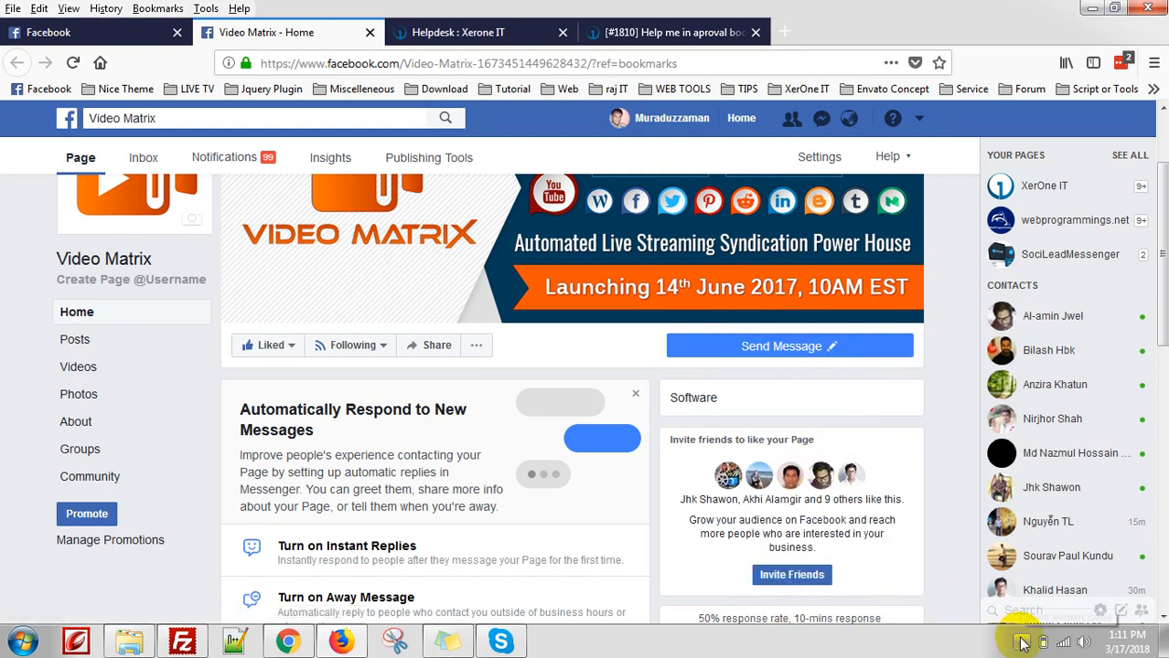